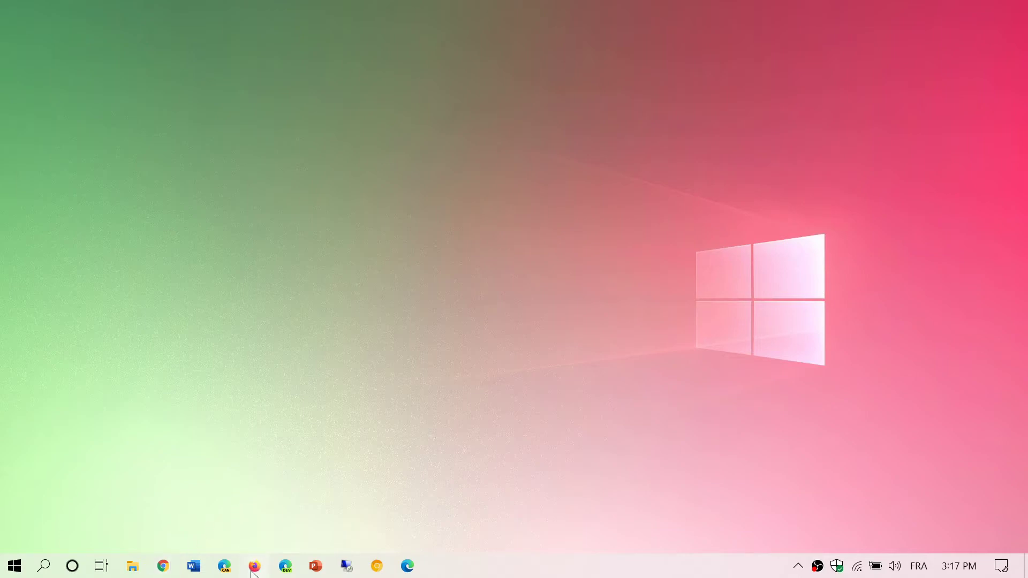
Launch Firefox from the taskbar to reach the new tab page with top sites
{"action": "left_click", "coordinate": [252, 565]}
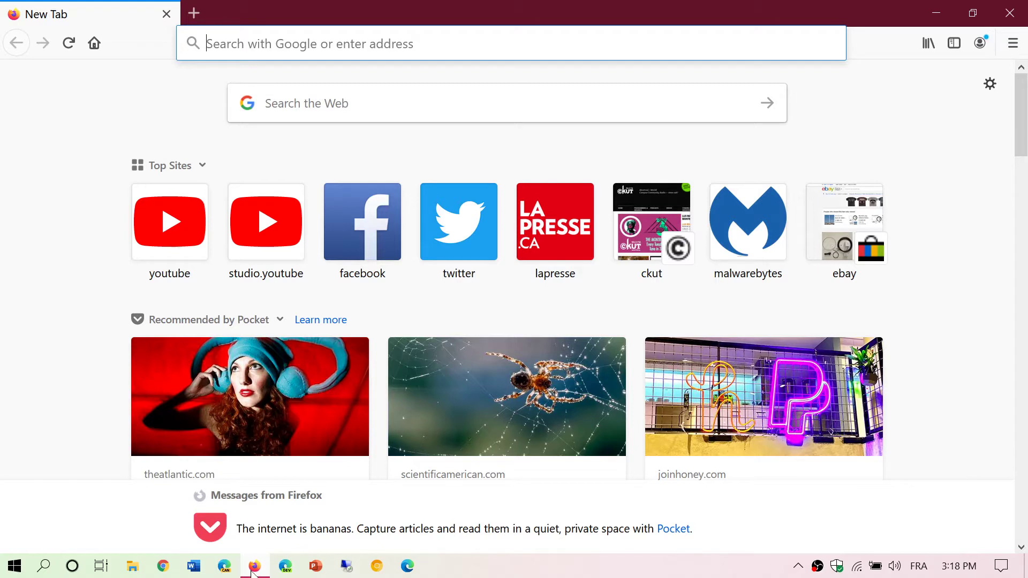
{"action": "mouse_move", "coordinate": [580, 212]}
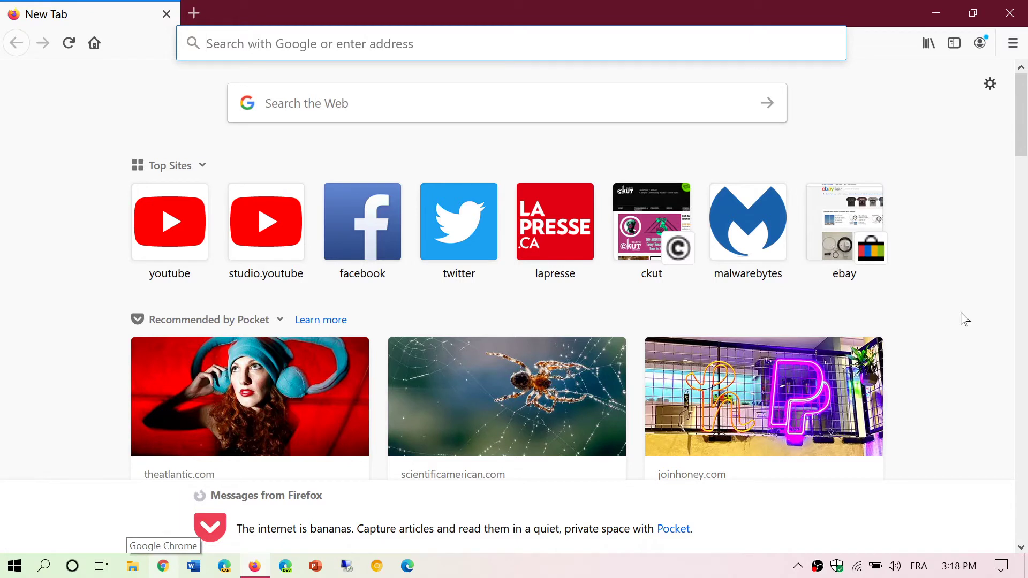
{"action": "mouse_move", "coordinate": [955, 332]}
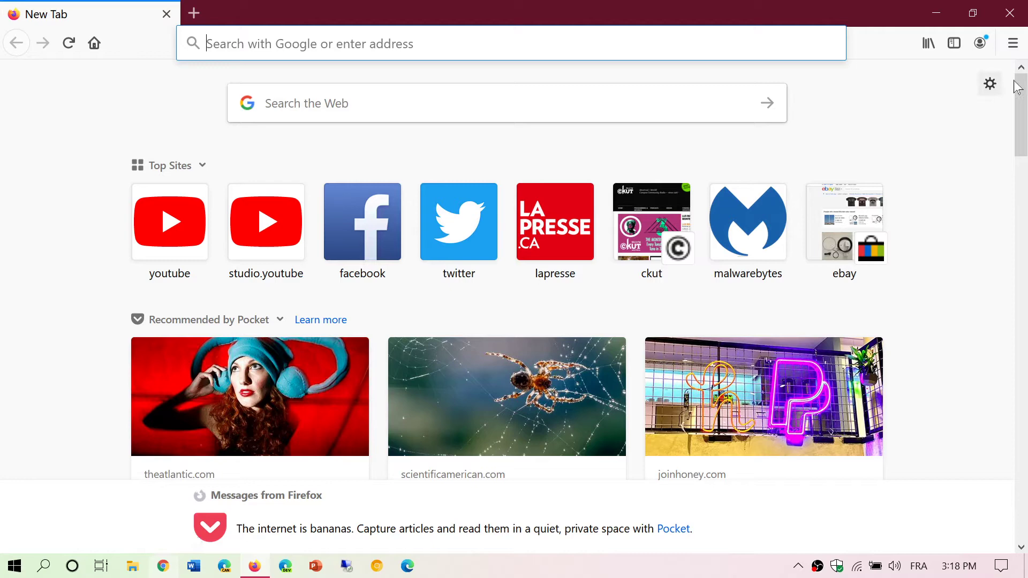
Open the Help submenu from the hamburger menu
{"action": "left_click", "coordinate": [1013, 43]}
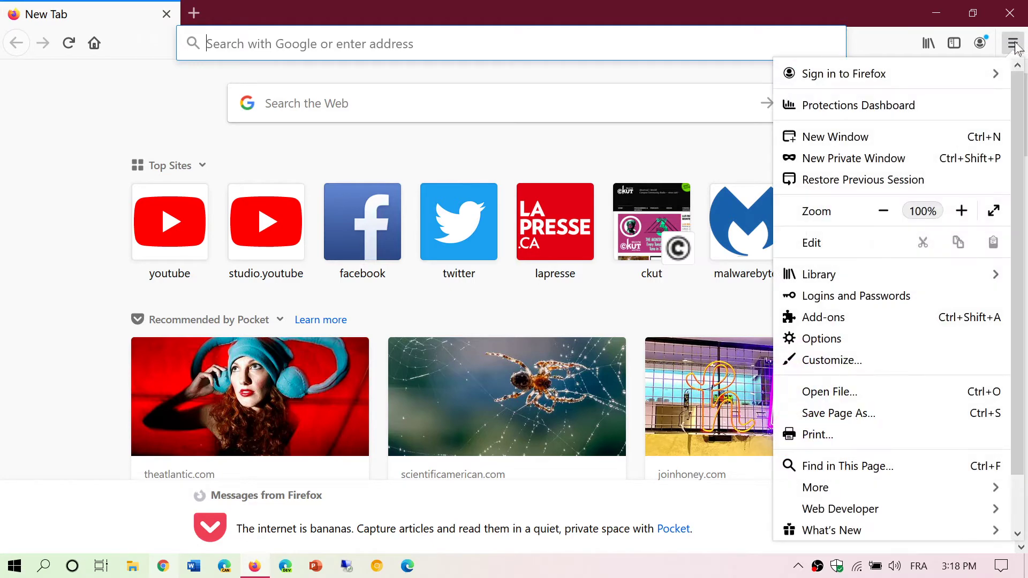
{"action": "scroll", "scroll_direction": "down", "scroll_amount": 3}
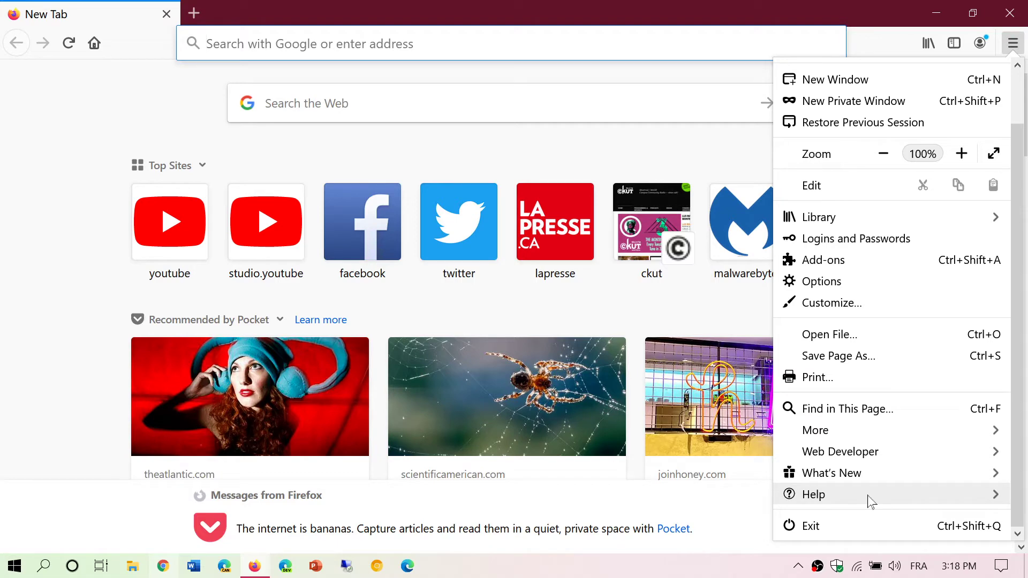
{"action": "left_click", "coordinate": [814, 494]}
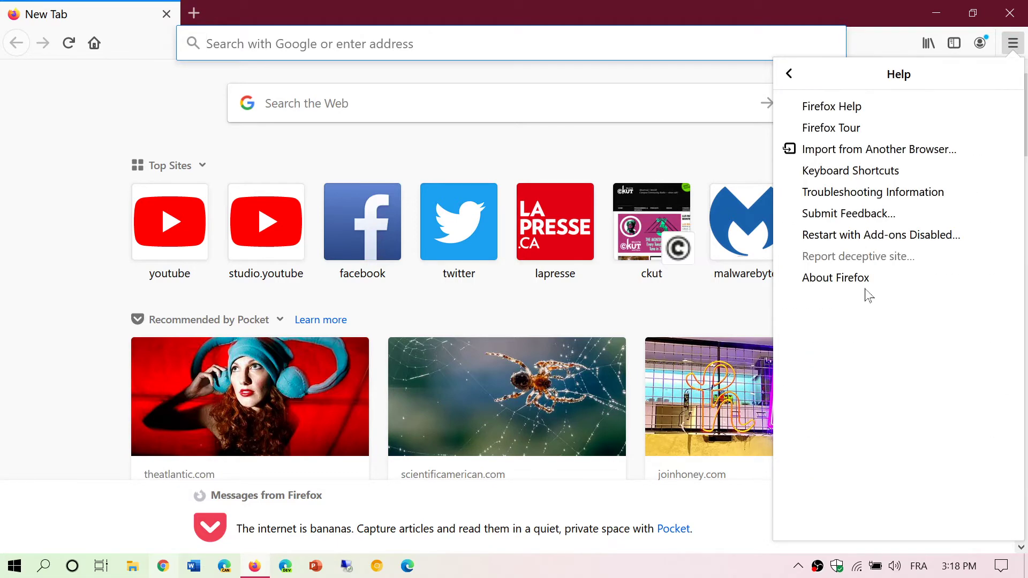
Choose About Firefox to show version 79.0 (64-bit) and 'Firefox is up to date'
{"action": "left_click", "coordinate": [836, 277]}
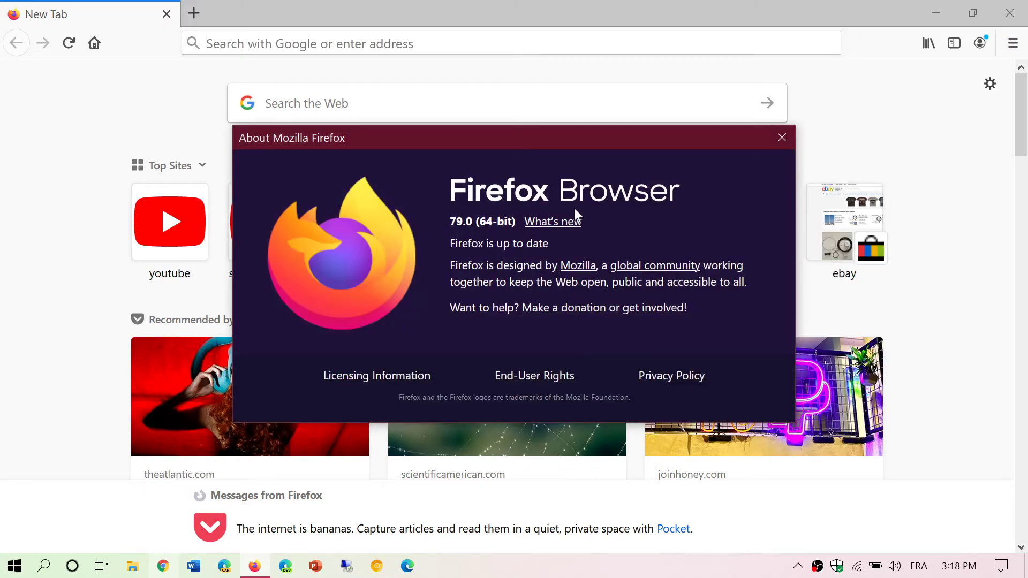
{"action": "mouse_move", "coordinate": [755, 334]}
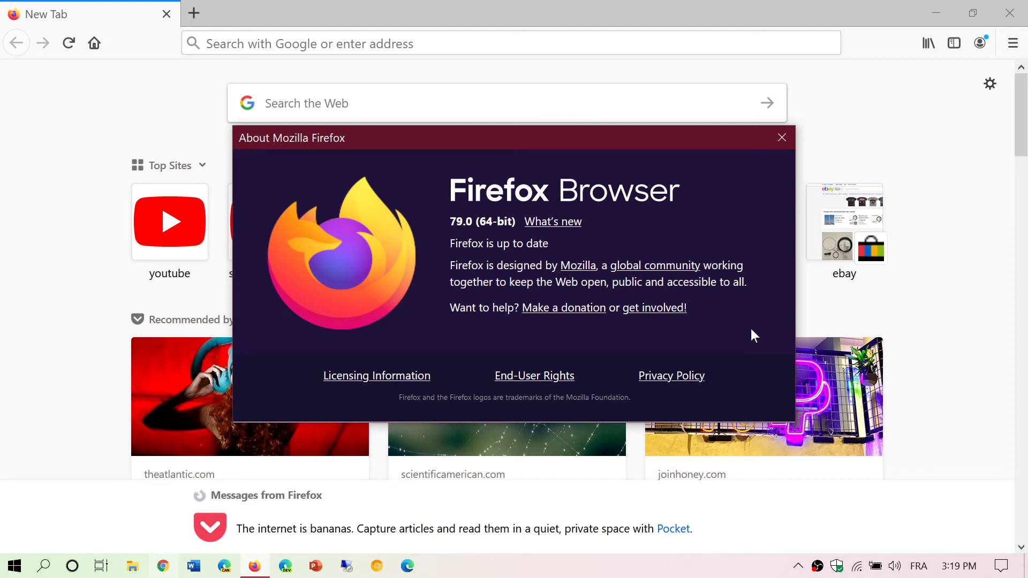
{"action": "mouse_move", "coordinate": [724, 33]}
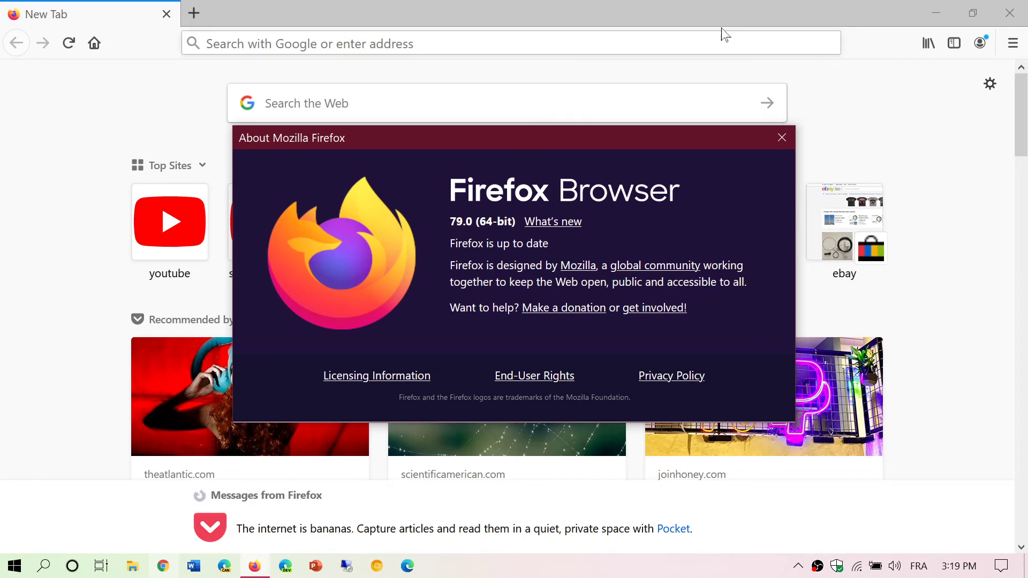
Reopen About Firefox to recheck version 79.0, close it, then exit Firefox
{"action": "left_click", "coordinate": [782, 137]}
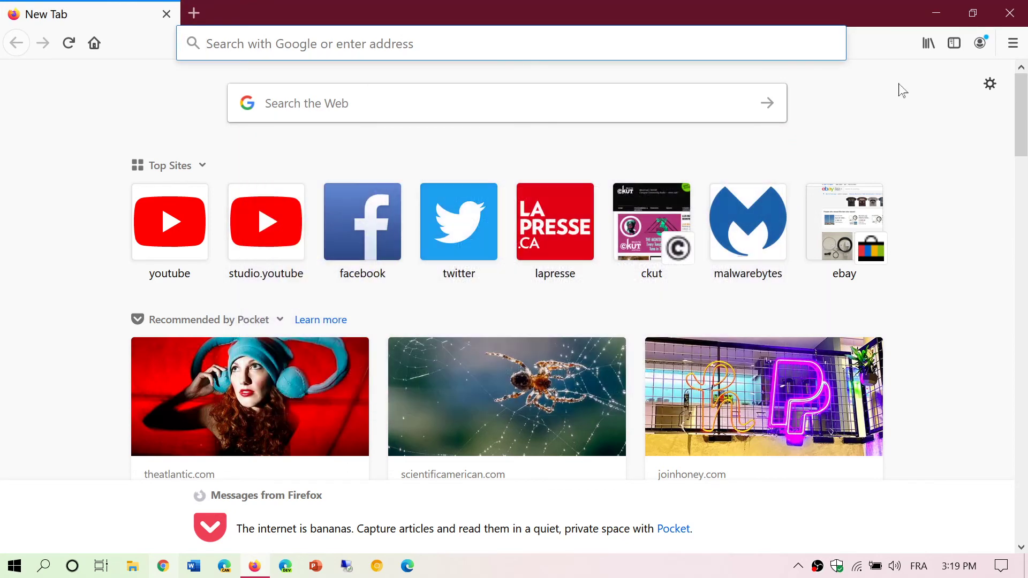
{"action": "left_click", "coordinate": [1013, 42]}
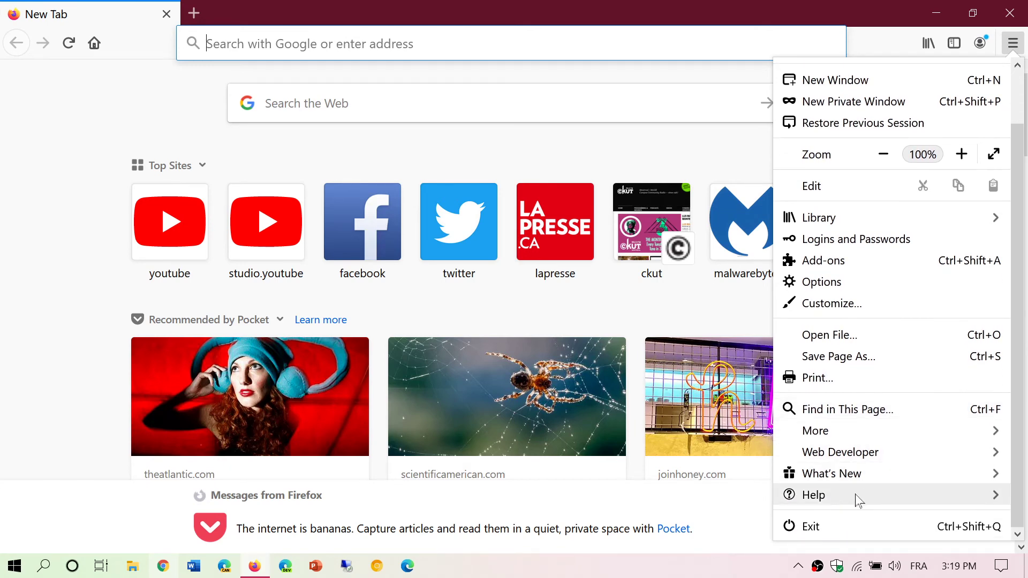
{"action": "left_click", "coordinate": [814, 495]}
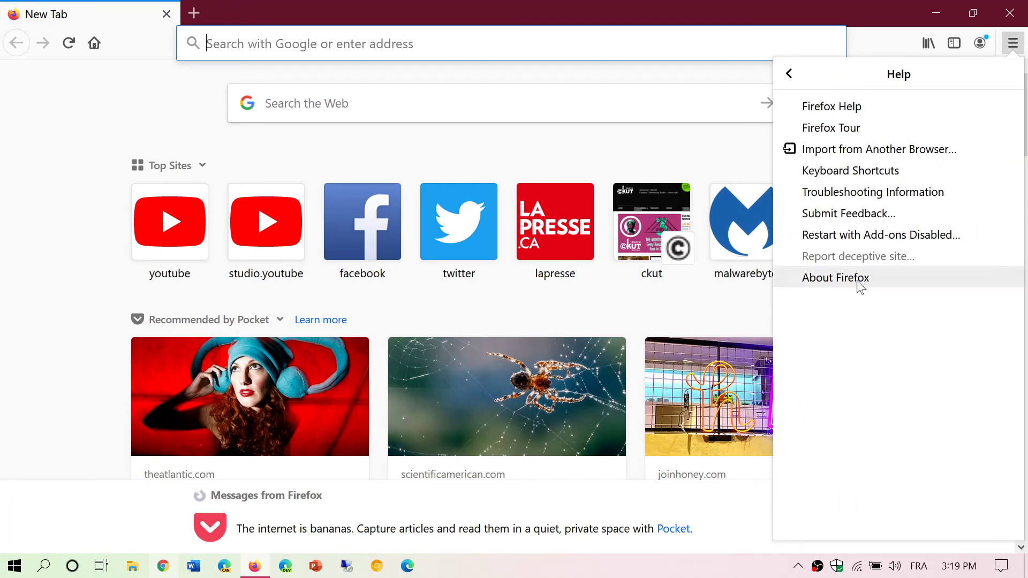
{"action": "left_click", "coordinate": [837, 277]}
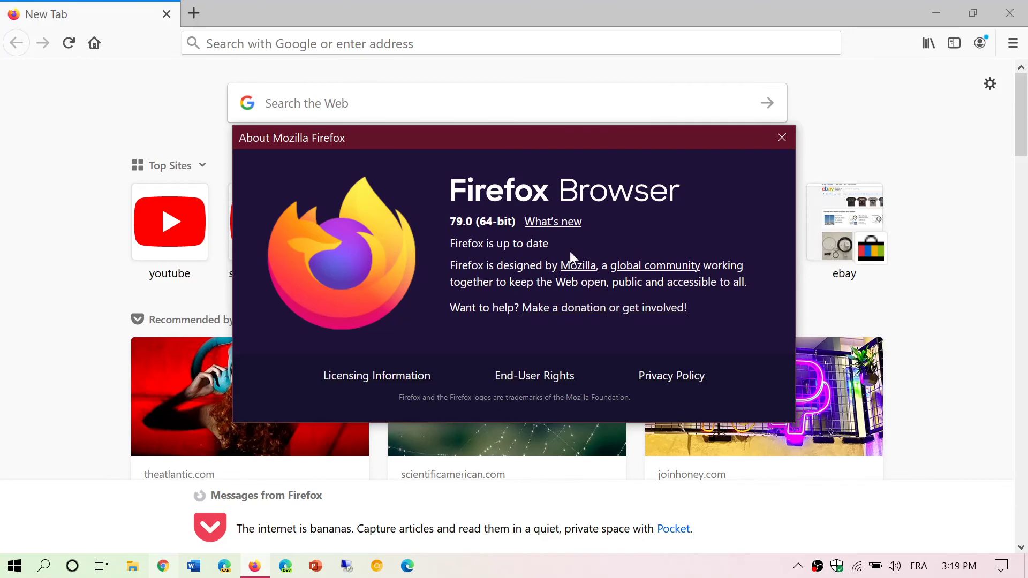
{"action": "mouse_move", "coordinate": [754, 177]}
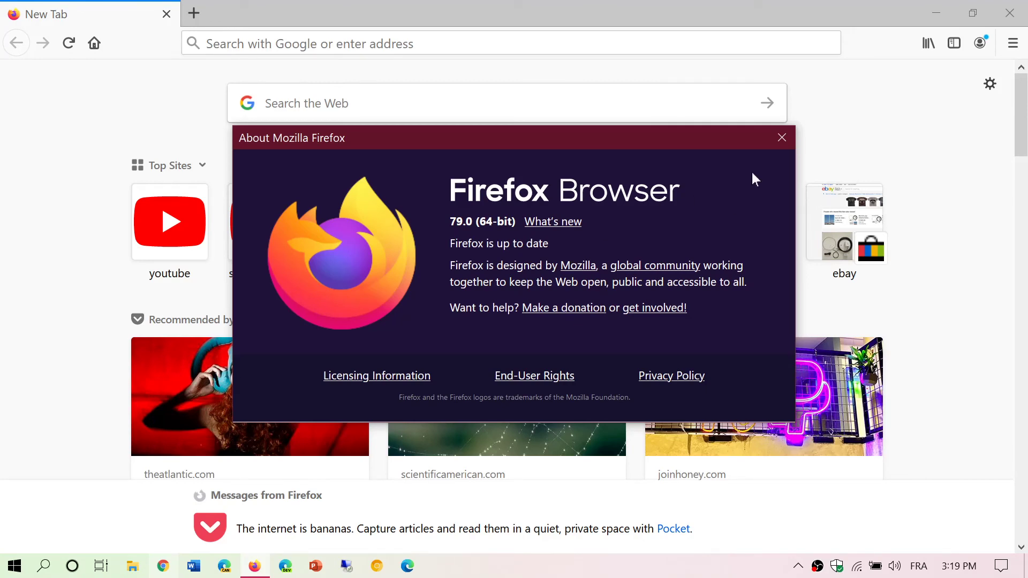
{"action": "left_click", "coordinate": [782, 138]}
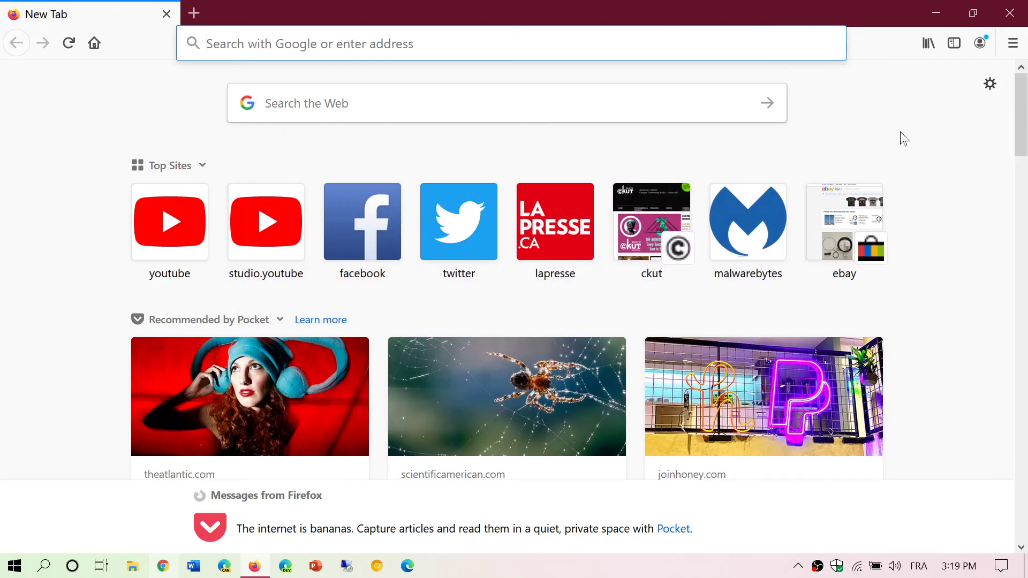
{"action": "mouse_move", "coordinate": [1008, 13]}
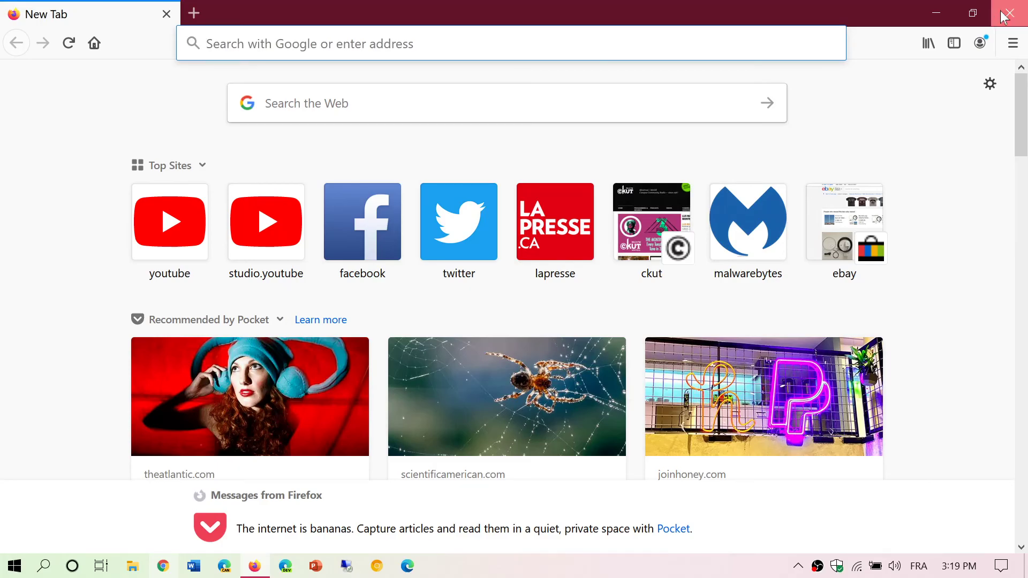
{"action": "left_click", "coordinate": [1009, 13]}
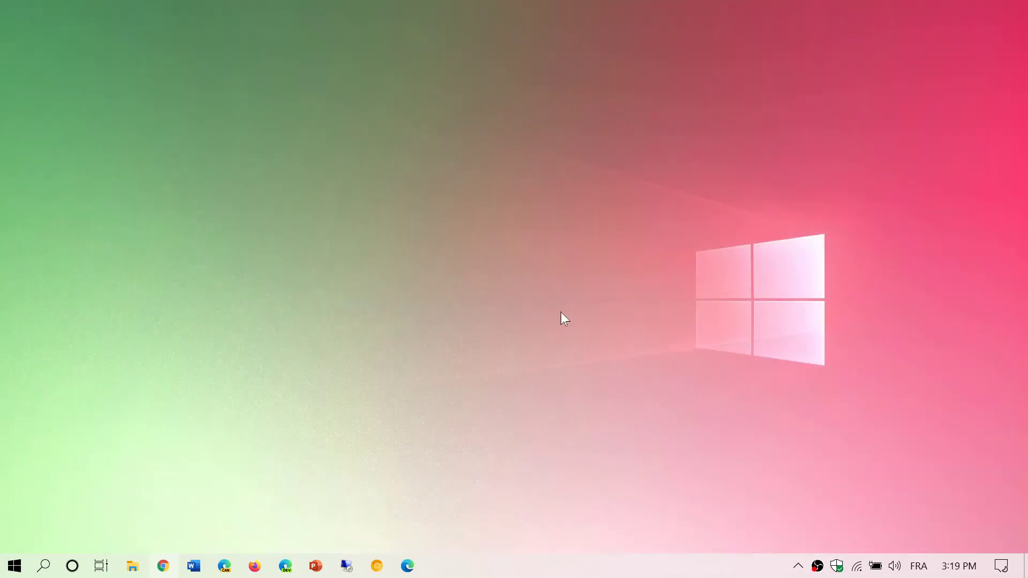